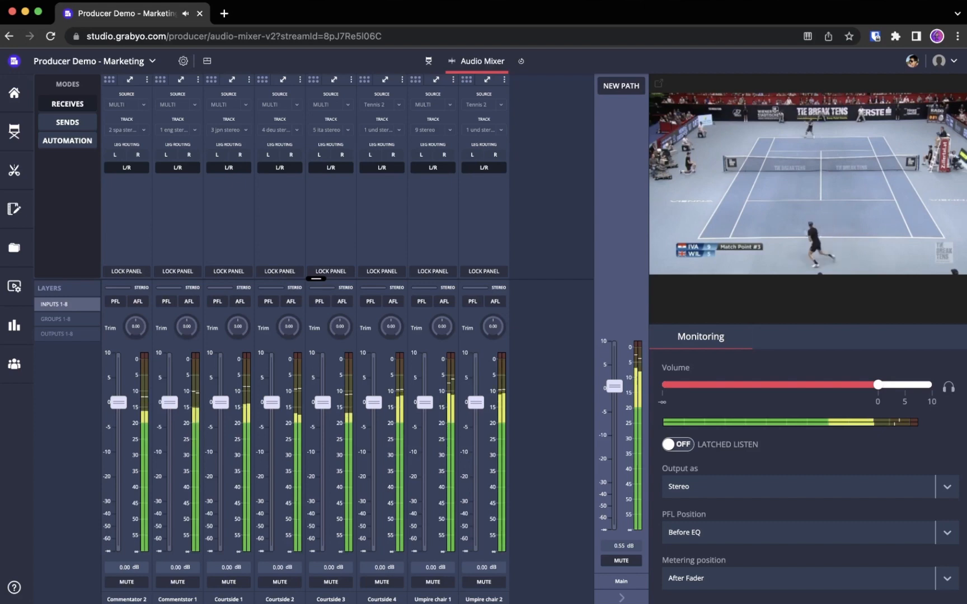
Browse Umpire chair 2's source options without changing them, then view the Groups and Outputs layers
{"action": "left_click", "coordinate": [483, 102]}
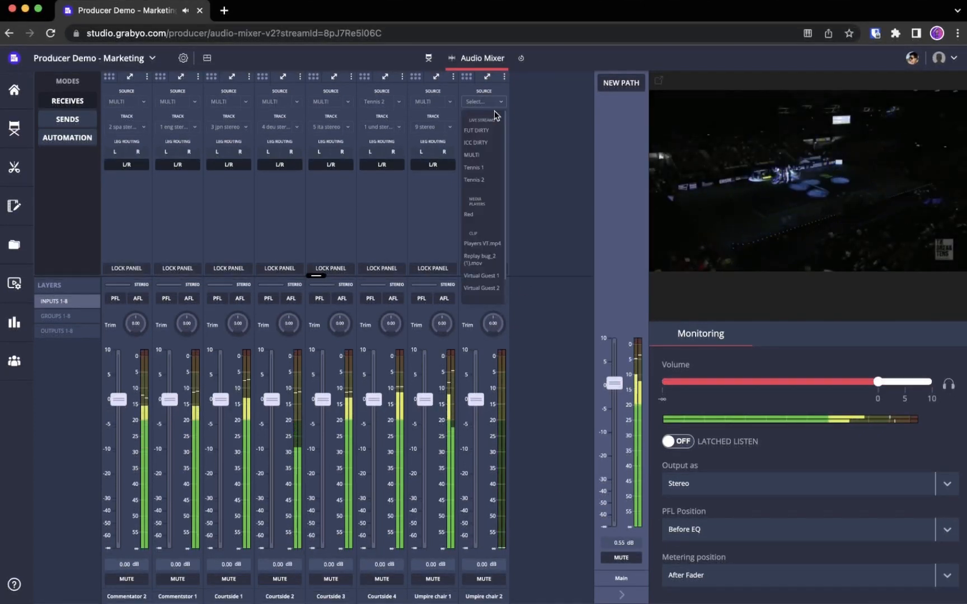
{"action": "left_click", "coordinate": [474, 180]}
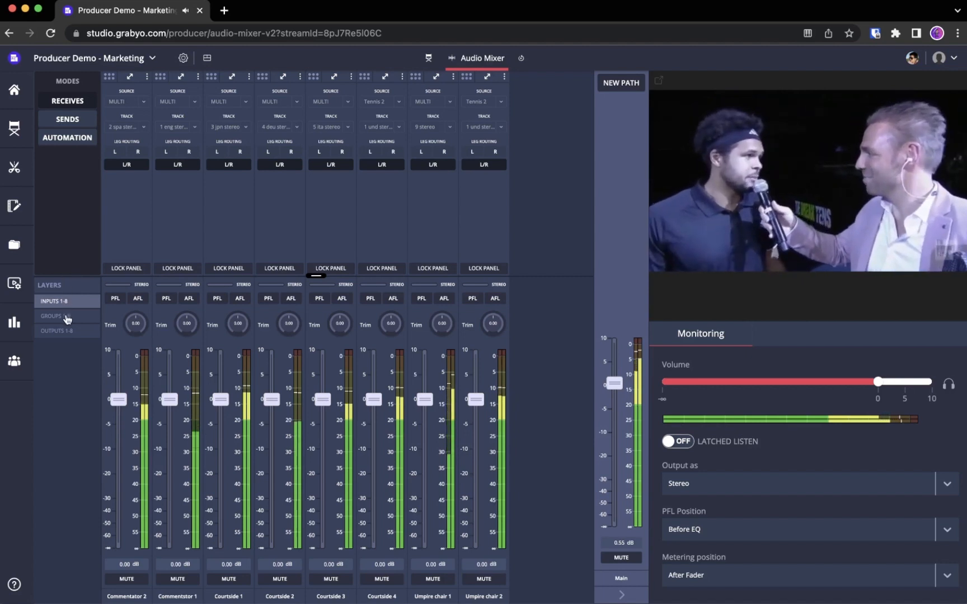
{"action": "left_click", "coordinate": [55, 316]}
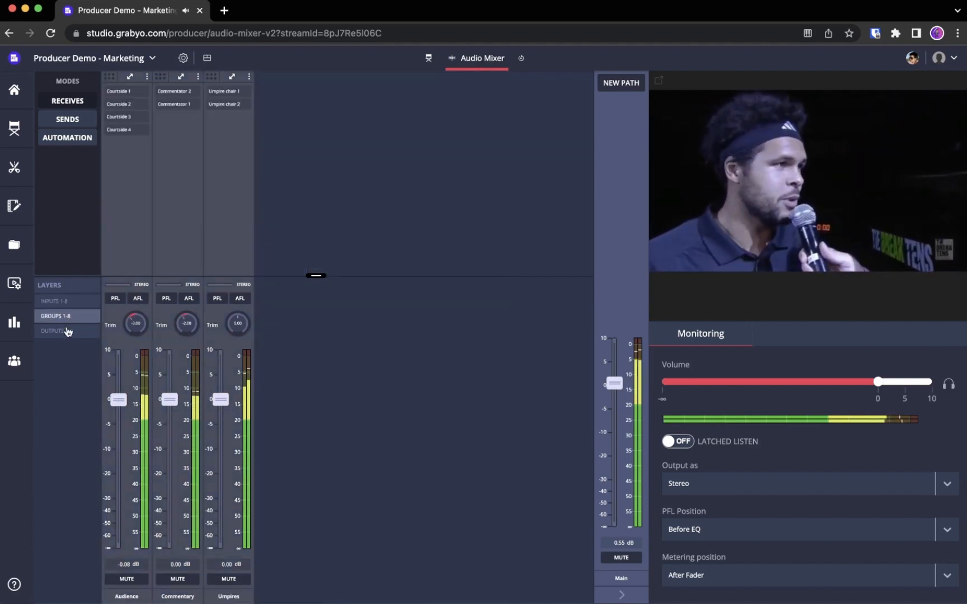
{"action": "left_click", "coordinate": [56, 332]}
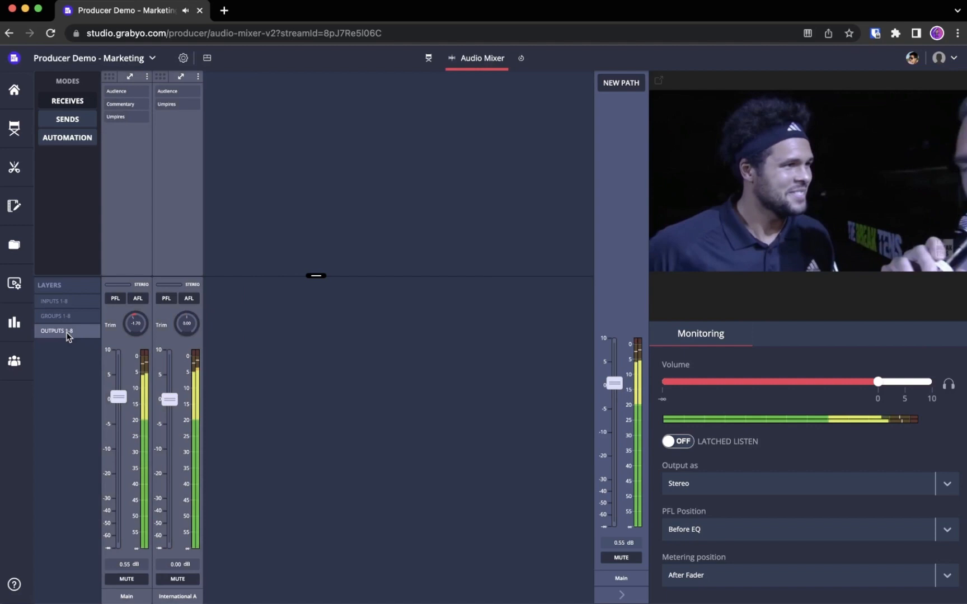
Switch to Sends mode and show the Groups 1-8 sends to the Main and International outputs
{"action": "left_click", "coordinate": [53, 301]}
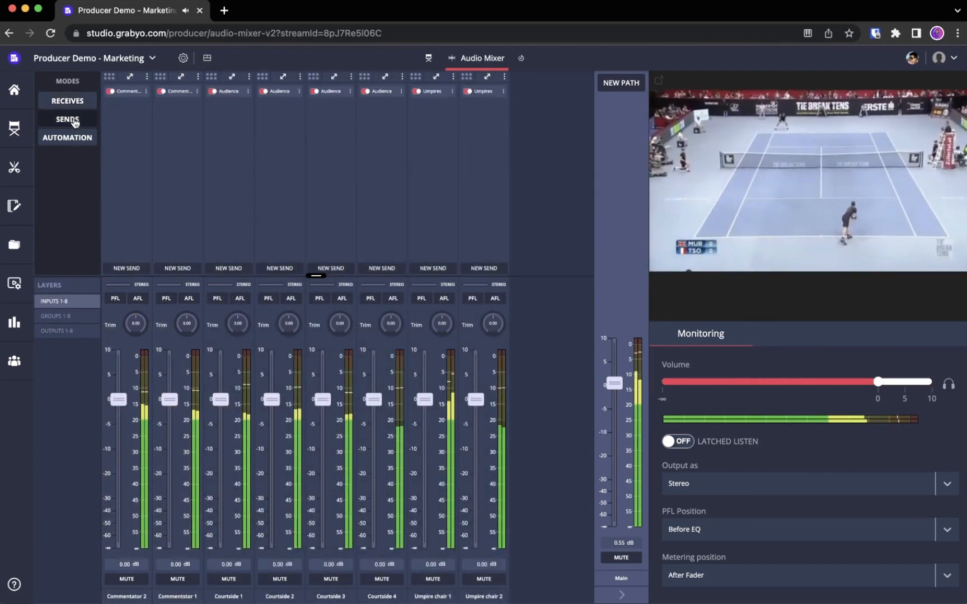
{"action": "left_click", "coordinate": [67, 119]}
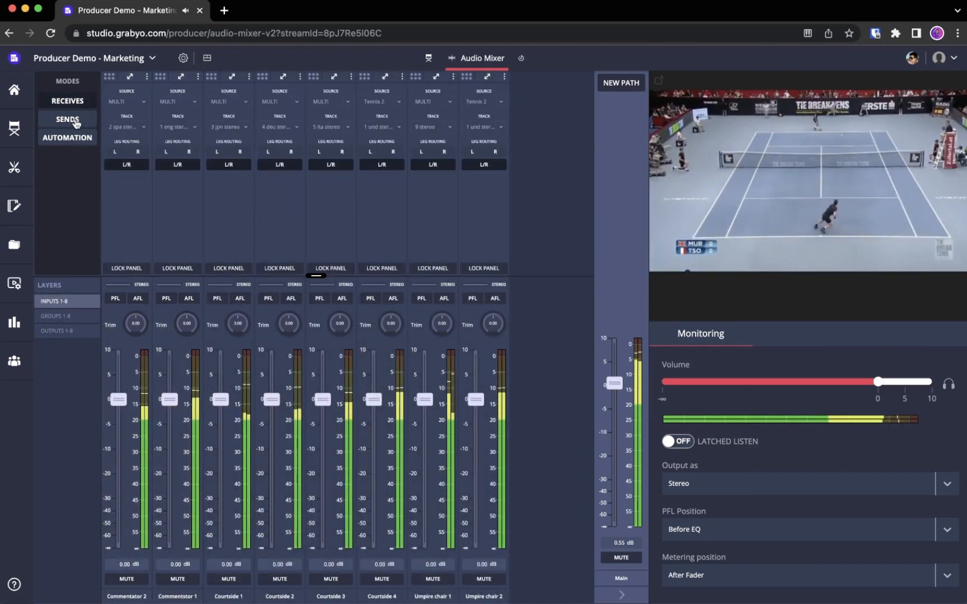
{"action": "left_click", "coordinate": [56, 316]}
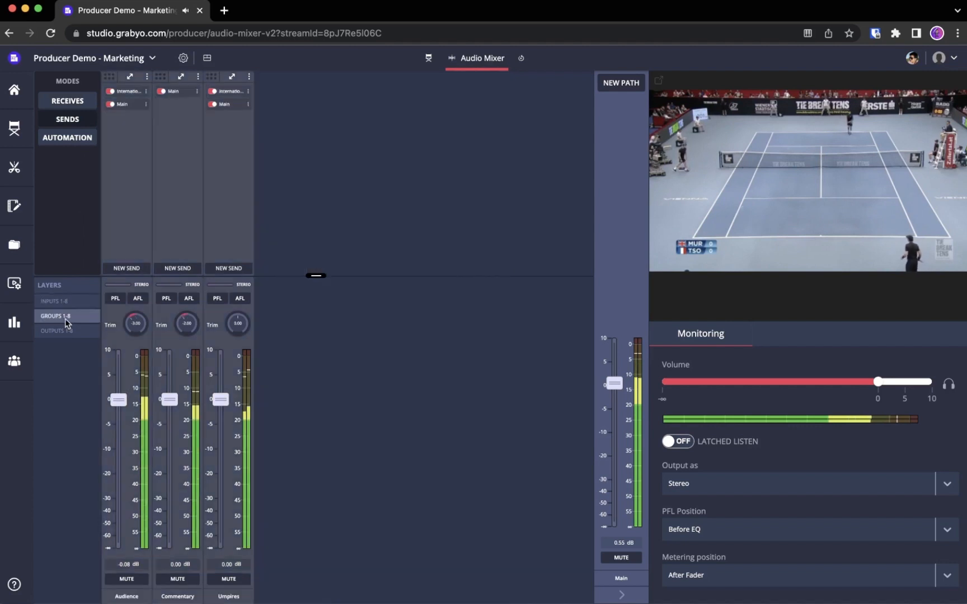